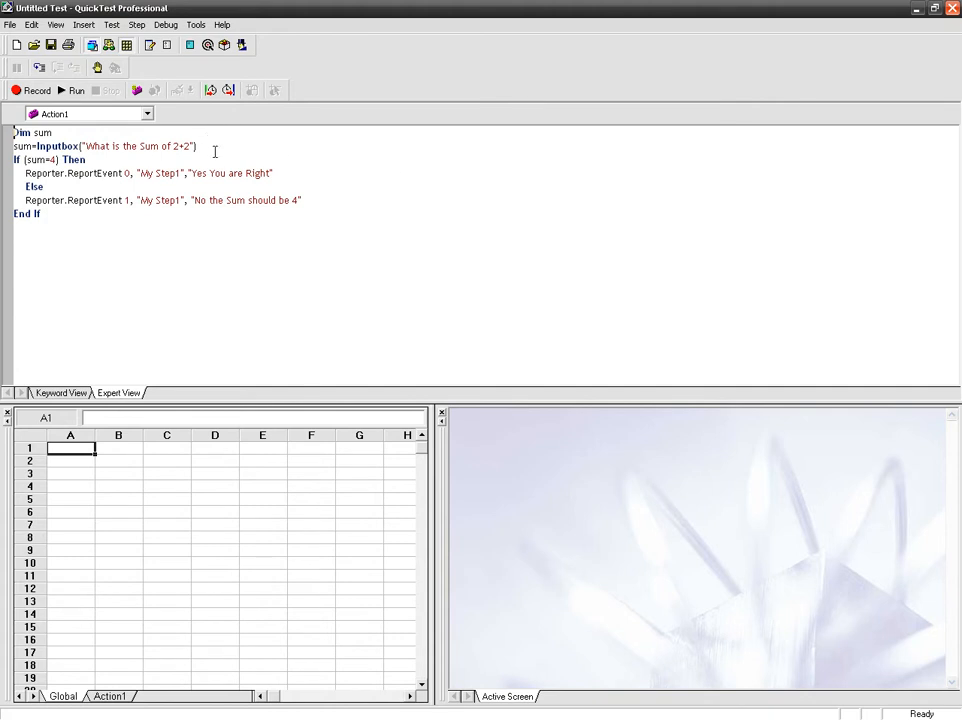
- Review the script by selecting the Dim and Else keywords
double_click(160, 172)
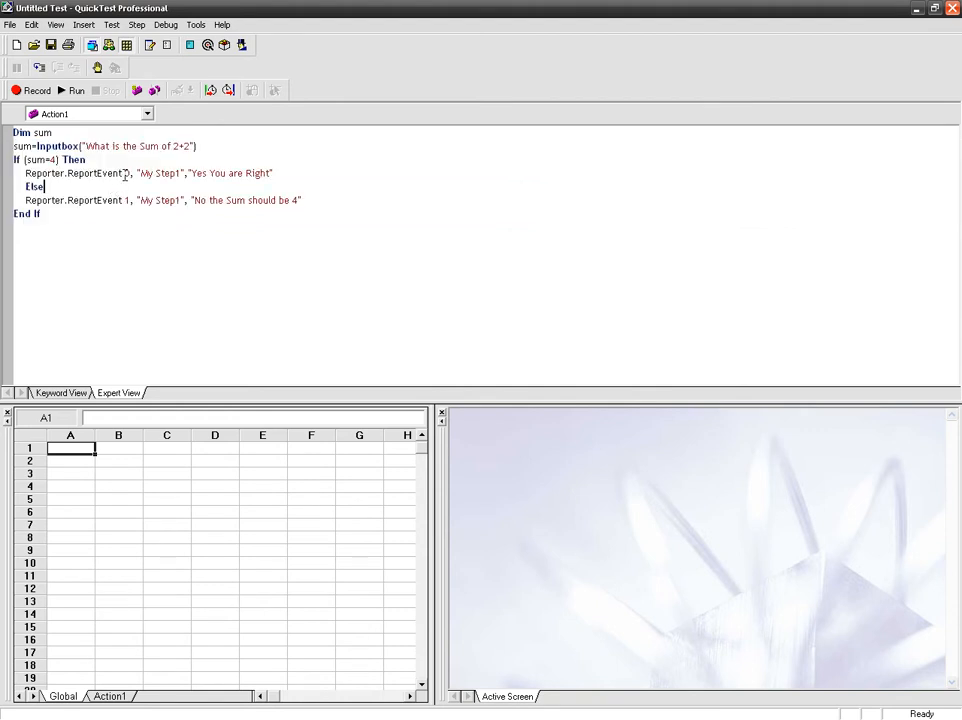
double_click(108, 172)
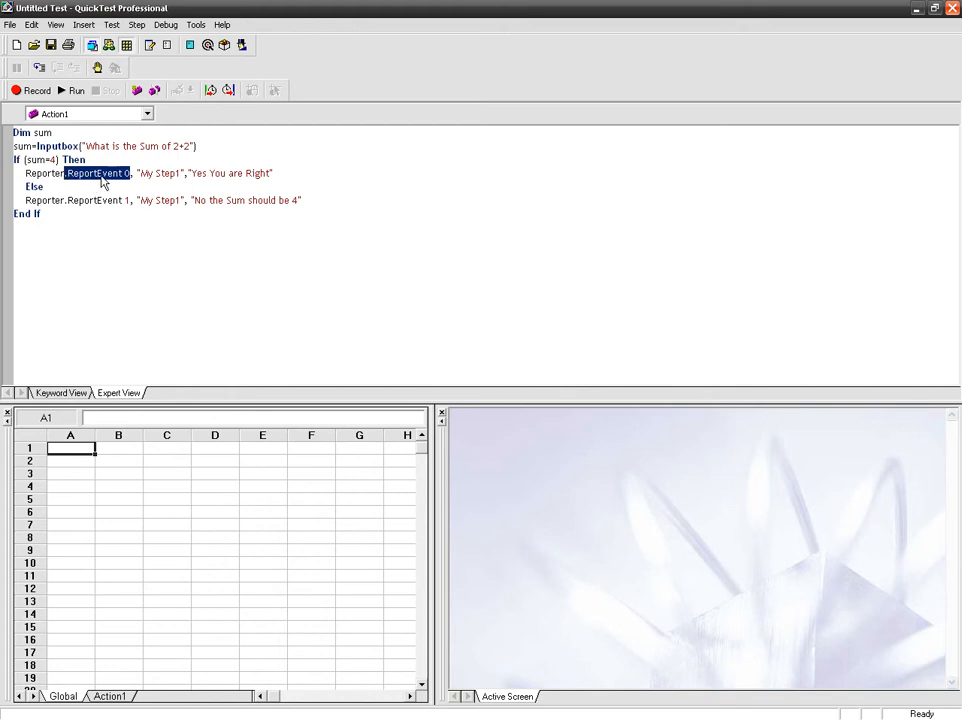
mouse_move(148, 180)
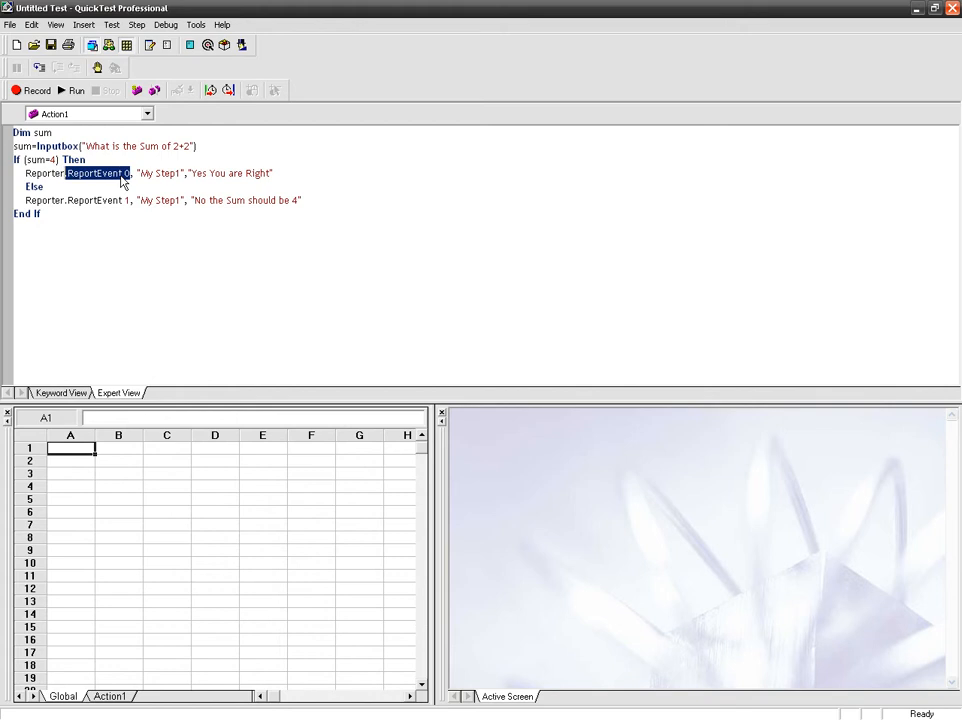
mouse_move(128, 158)
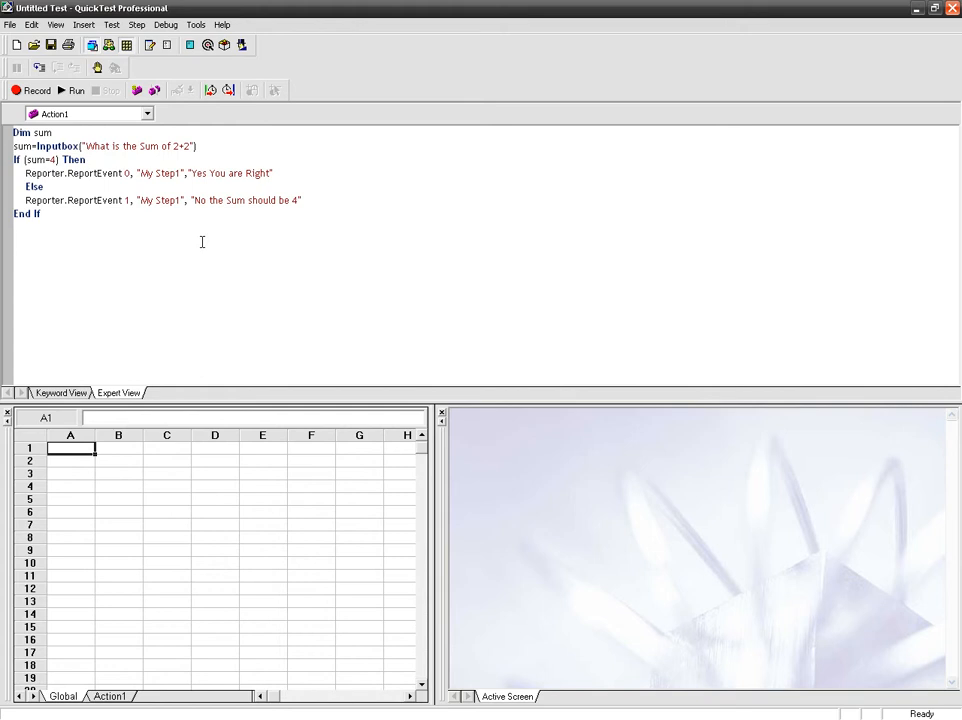
- Run the test, accept the results location, and answer the sum question with 4
left_click(66, 90)
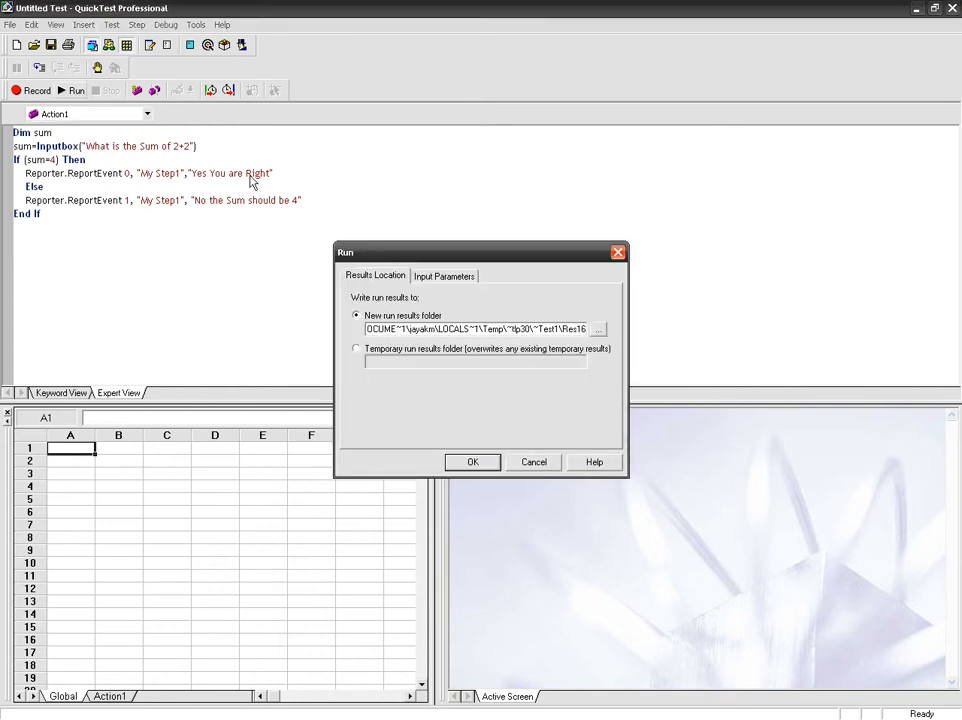
left_click(472, 462)
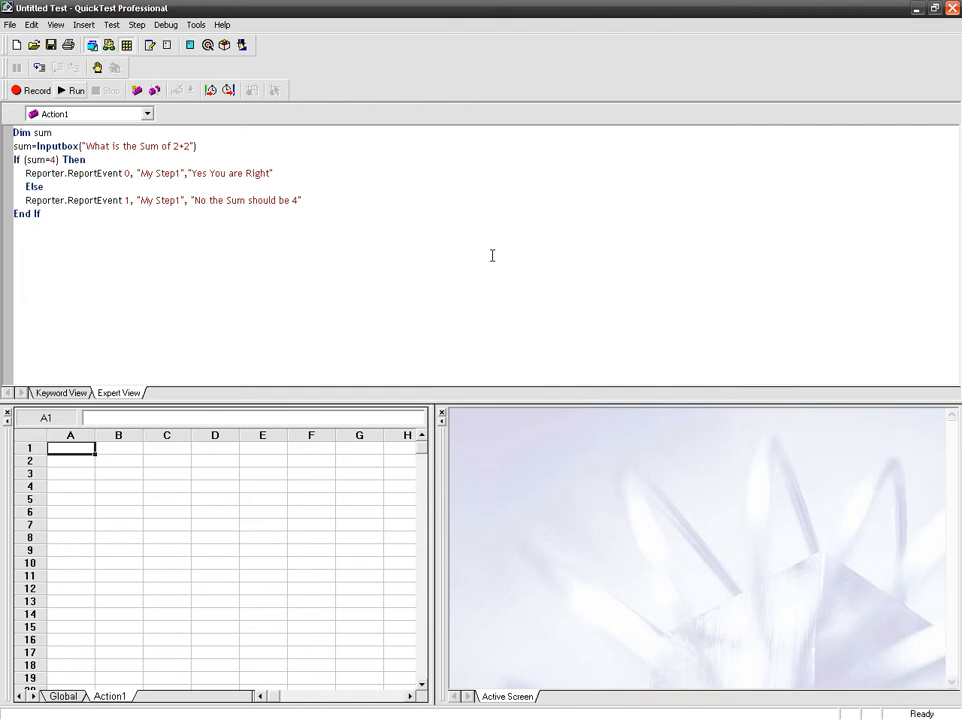
left_click(928, 12)
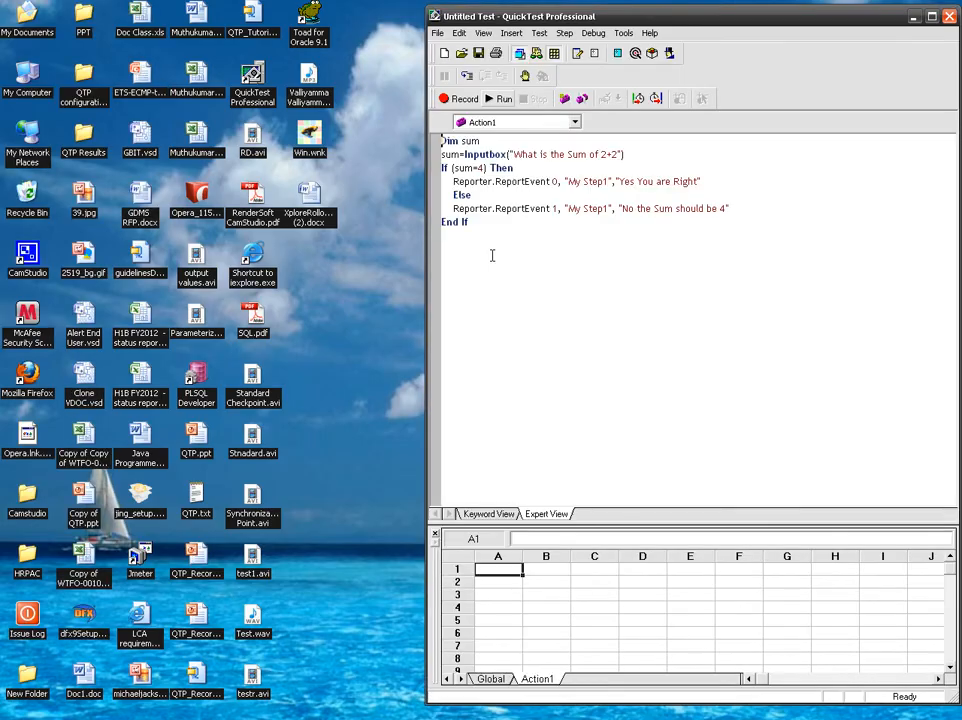
left_click(504, 98)
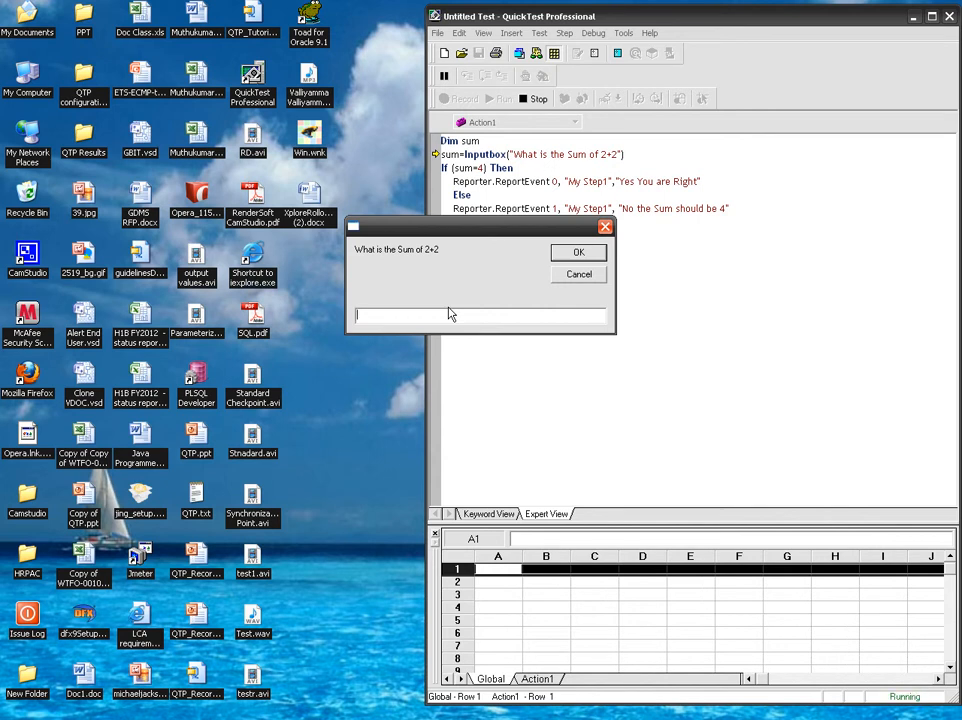
type("4")
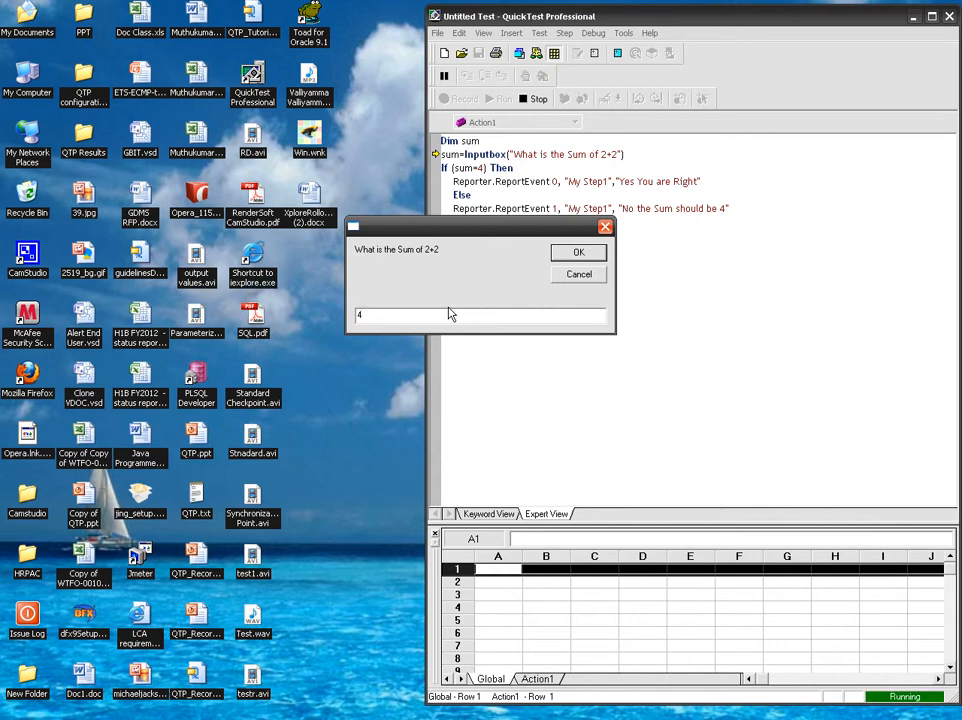
left_click(576, 252)
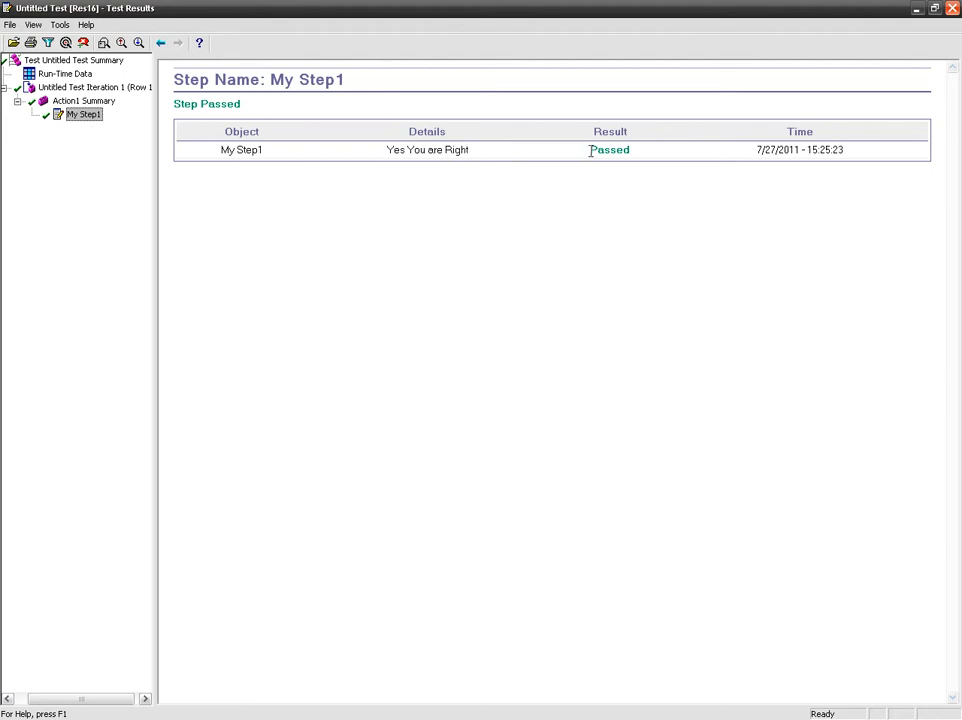
mouse_move(912, 18)
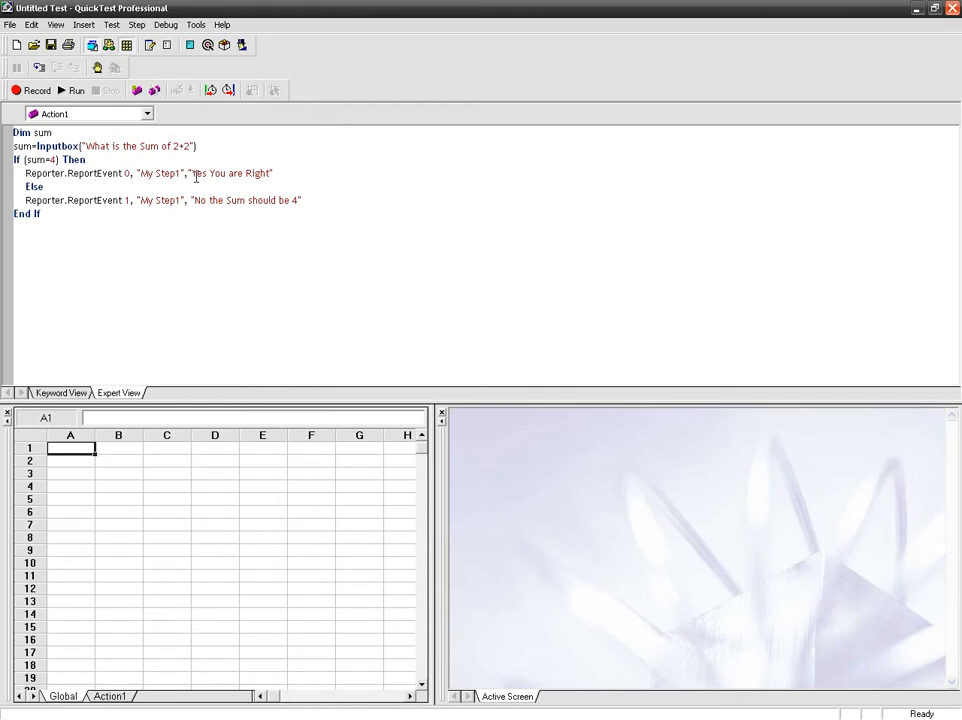
mouse_move(64, 90)
type("8")
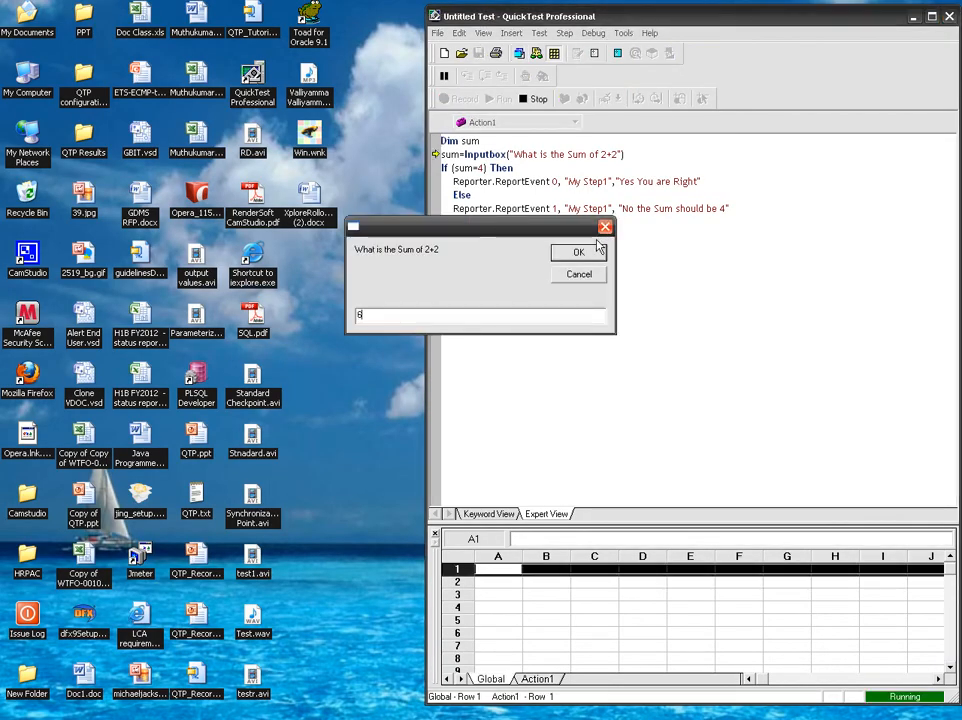
- Submit the wrong sum so the Results Summary reports one failed step
left_click(578, 252)
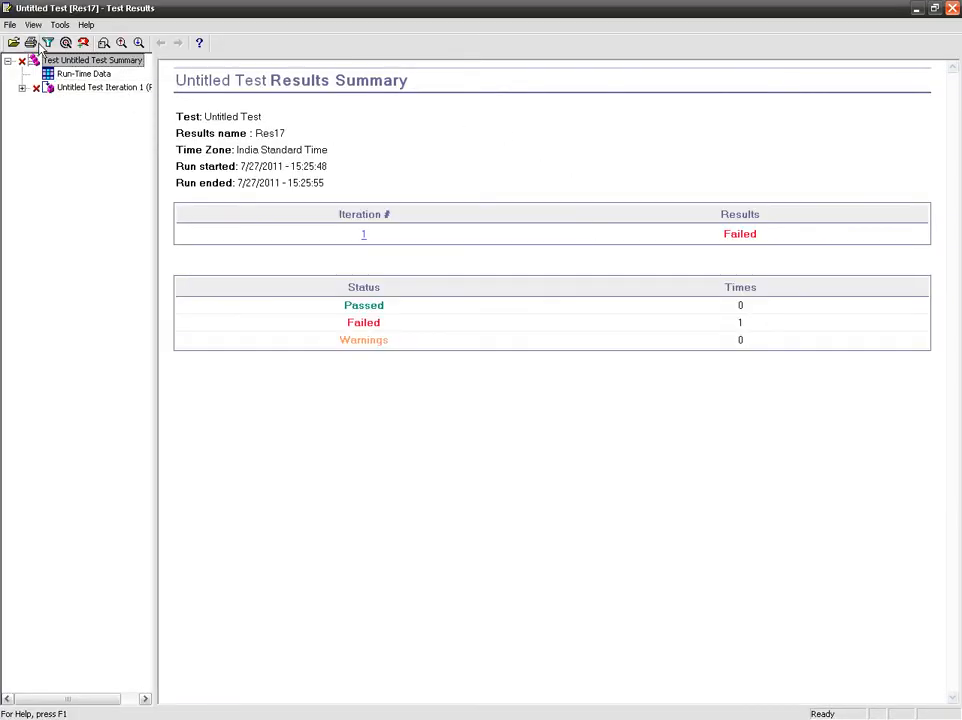
- Expand the iteration and view My Step1's Failed detail 'No the Sum should be 4'
left_click(24, 88)
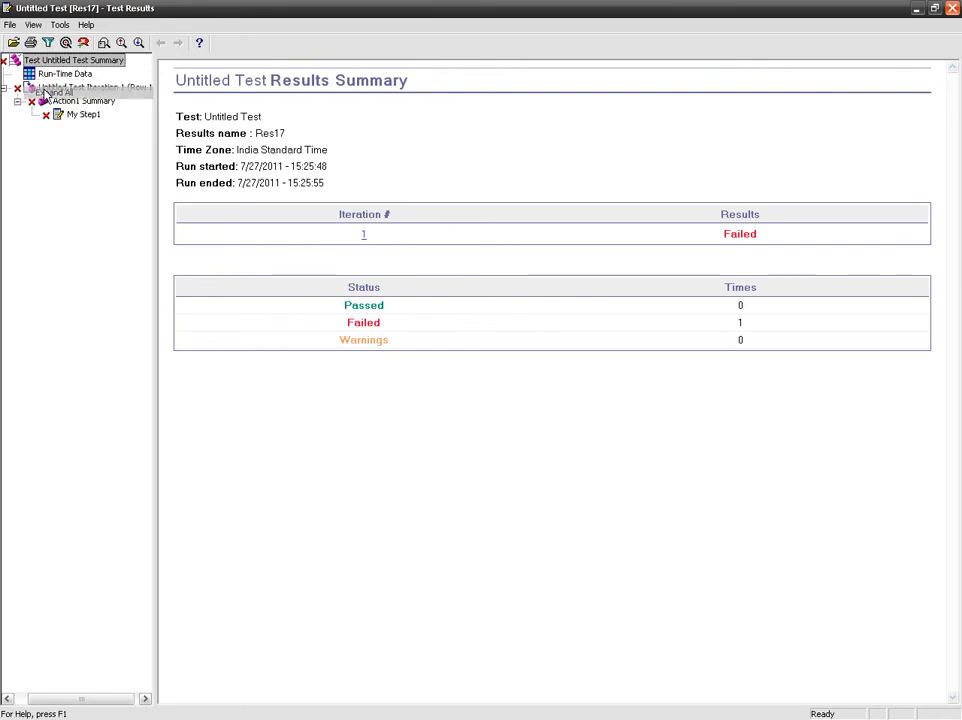
left_click(84, 128)
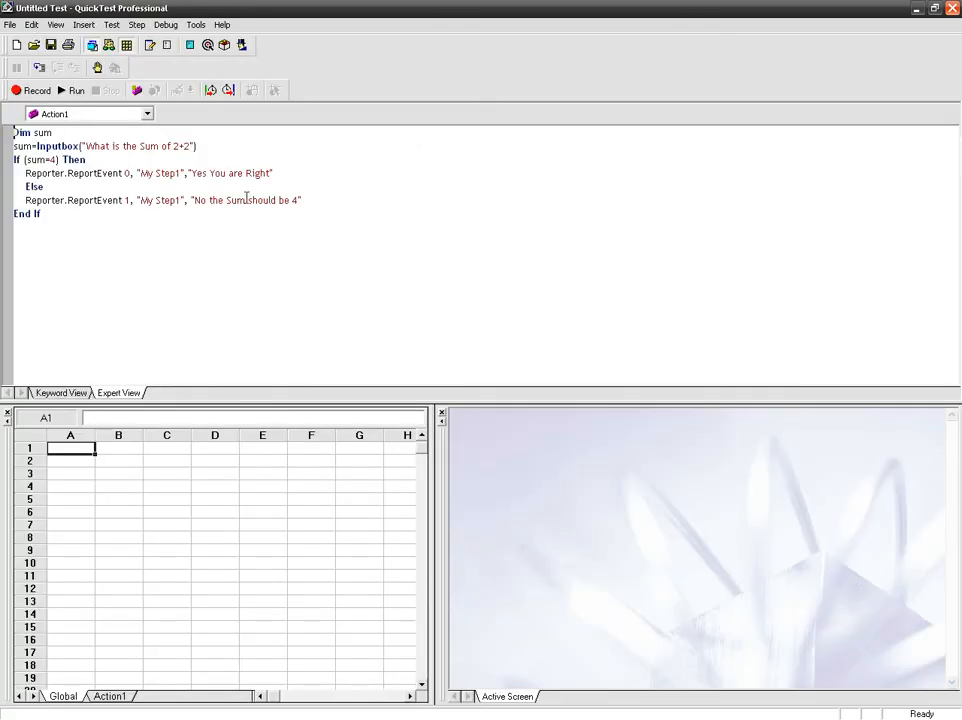
double_click(162, 200)
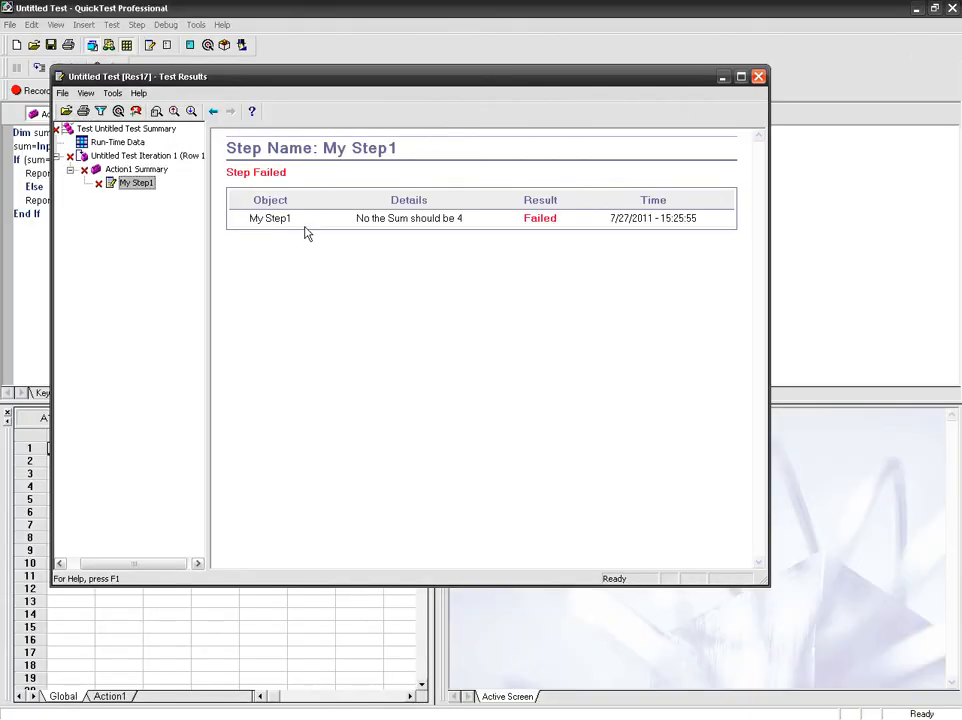
- Close the Test Results window and return to the script
left_click(756, 76)
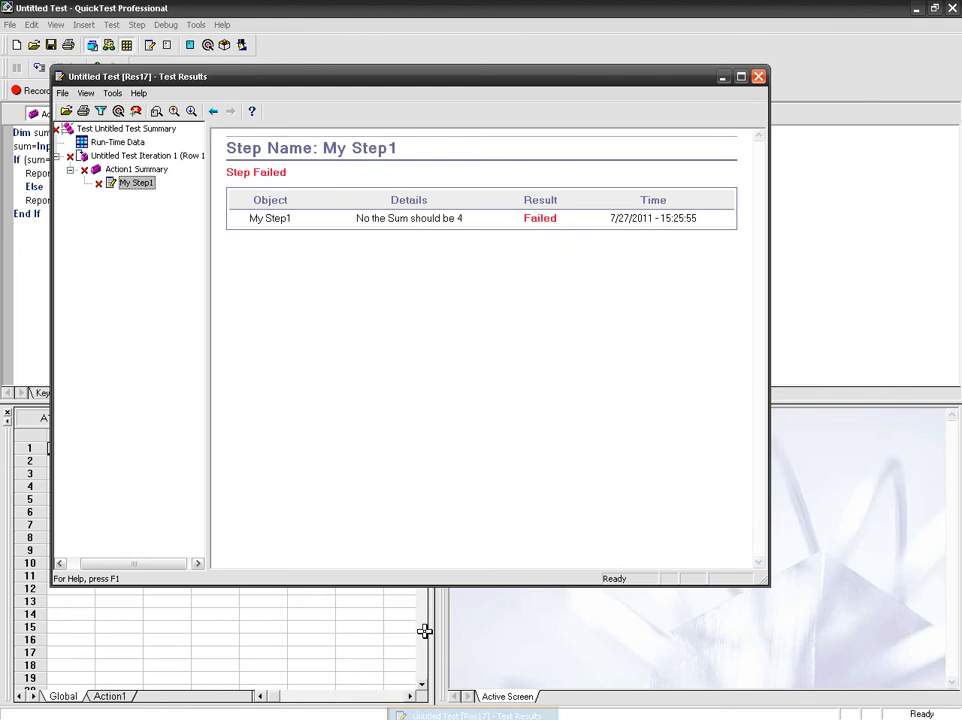
left_click(752, 76)
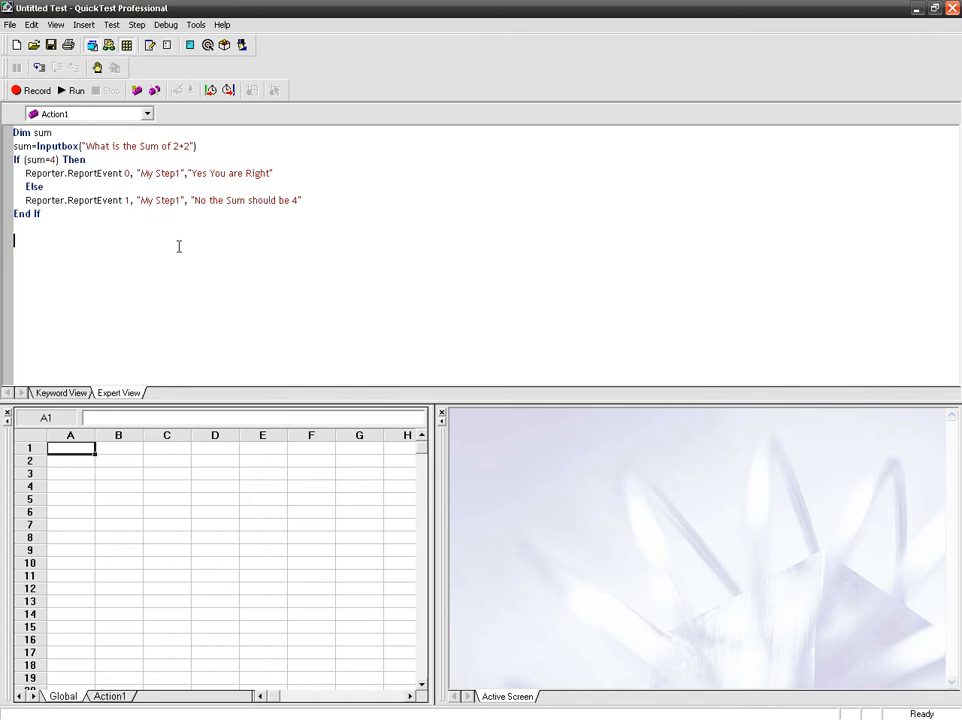
left_click(280, 172)
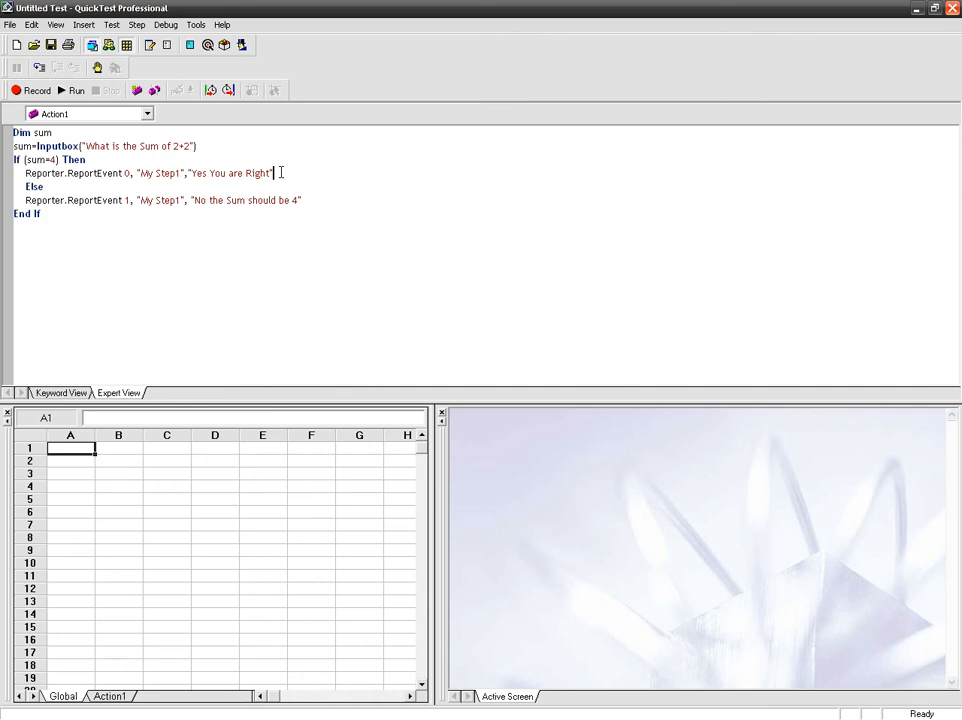
mouse_move(256, 310)
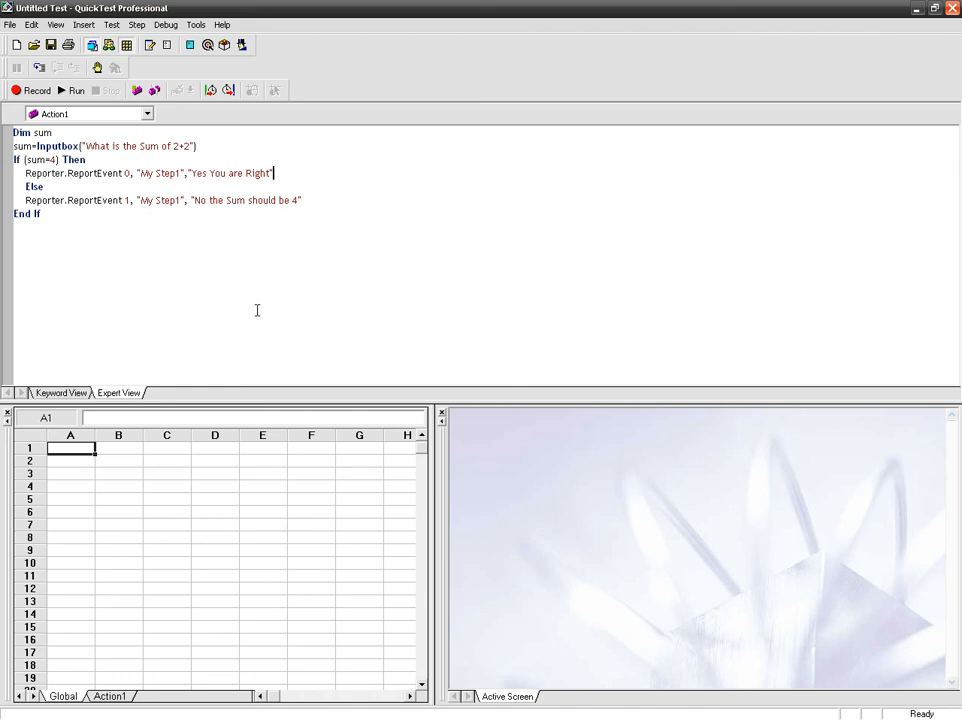